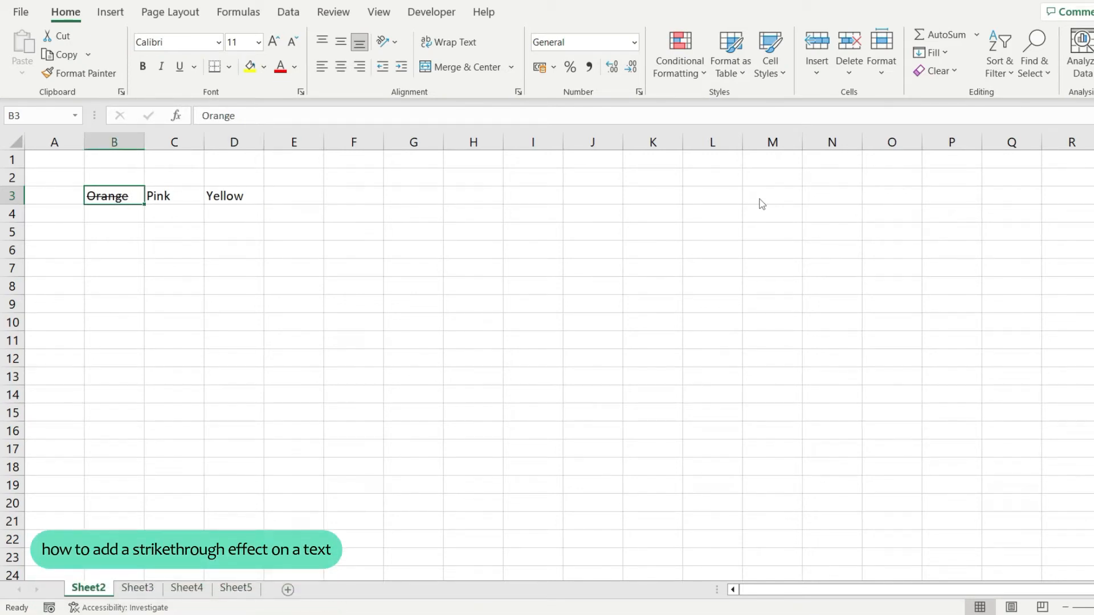
Step: Select the Pink and Yellow cells in row 3 for formatting
{"action": "left_click", "coordinate": [173, 195]}
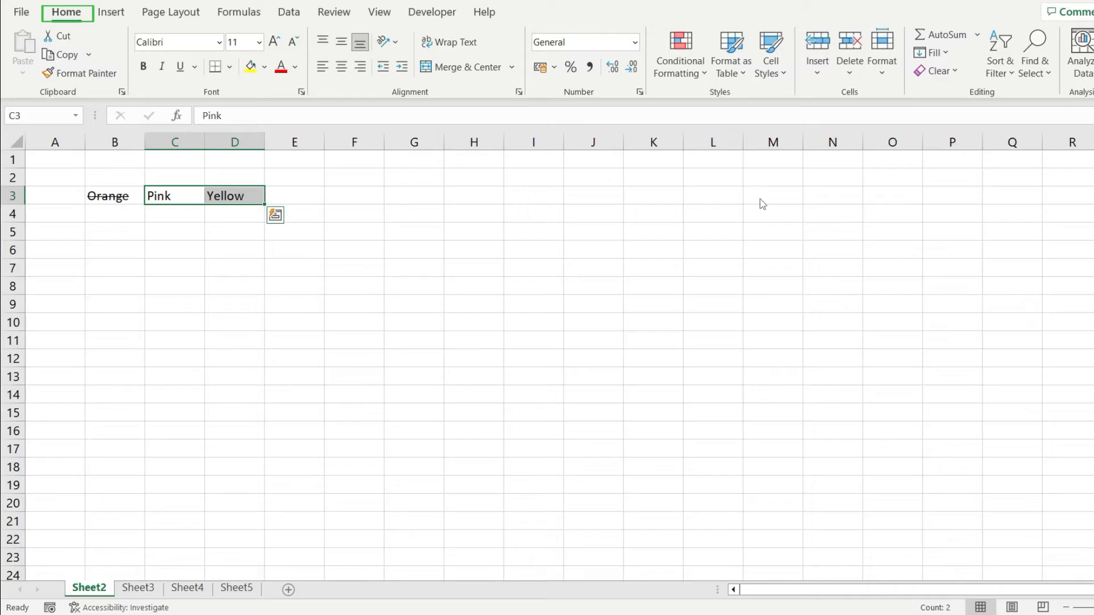
{"action": "mouse_move", "coordinate": [300, 91]}
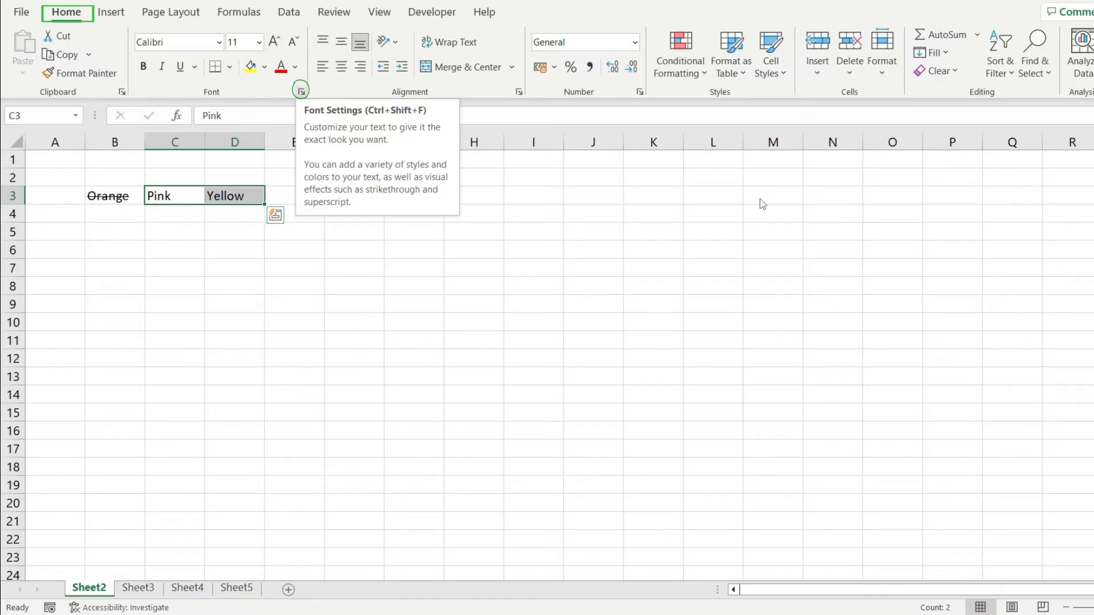
Step: Apply strikethrough to Pink and Yellow through Format Cells
{"action": "left_click", "coordinate": [299, 89]}
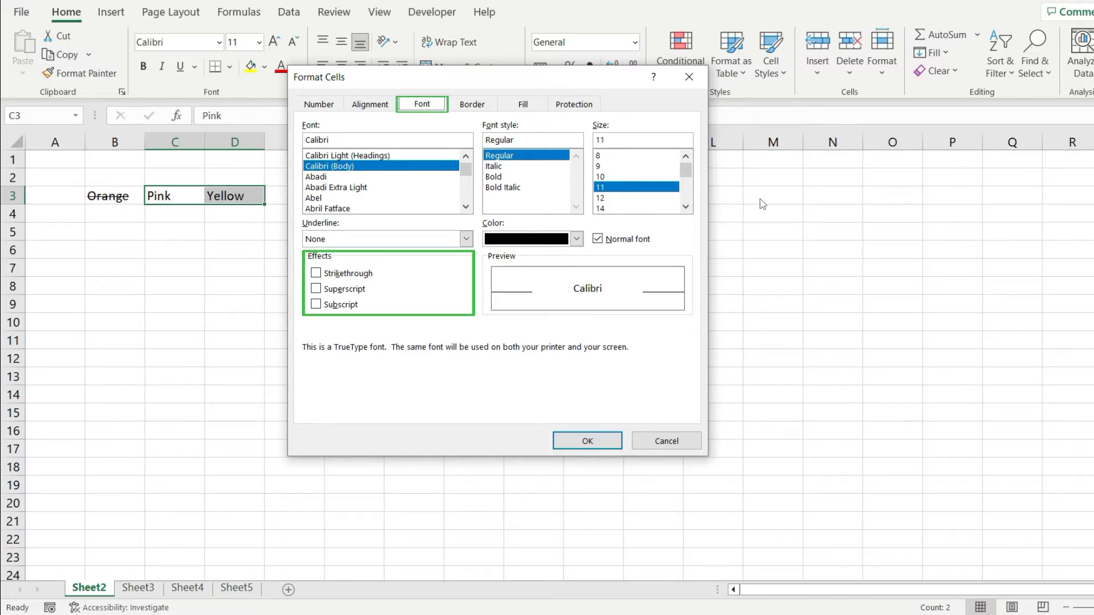
{"action": "left_click", "coordinate": [316, 272]}
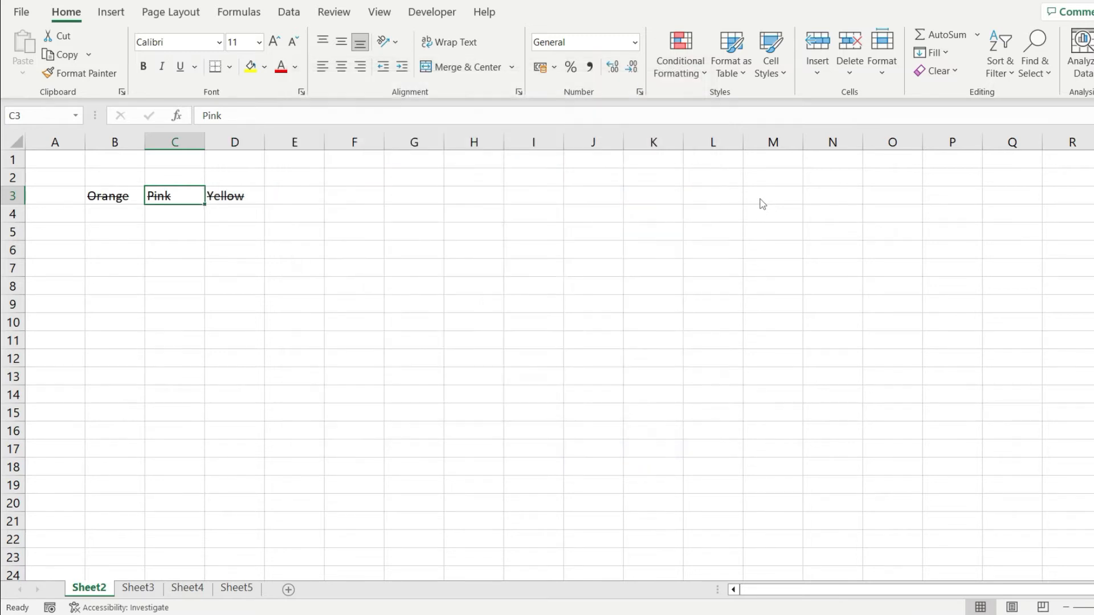
{"action": "left_click", "coordinate": [235, 195]}
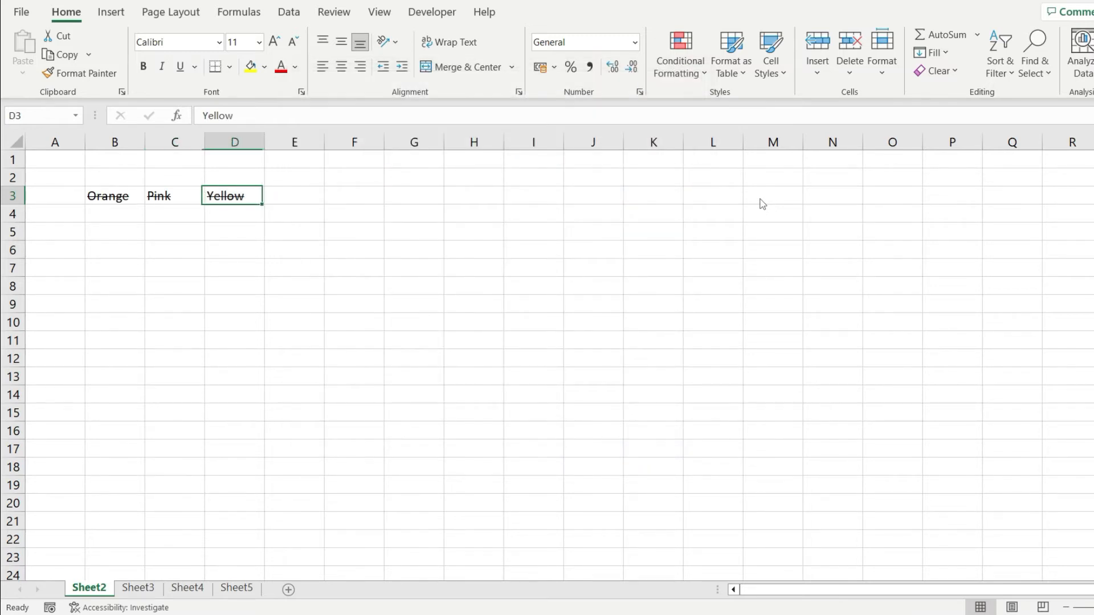
Step: Switch off strikethrough for the Orange cell in Format Cells
{"action": "left_click", "coordinate": [114, 195]}
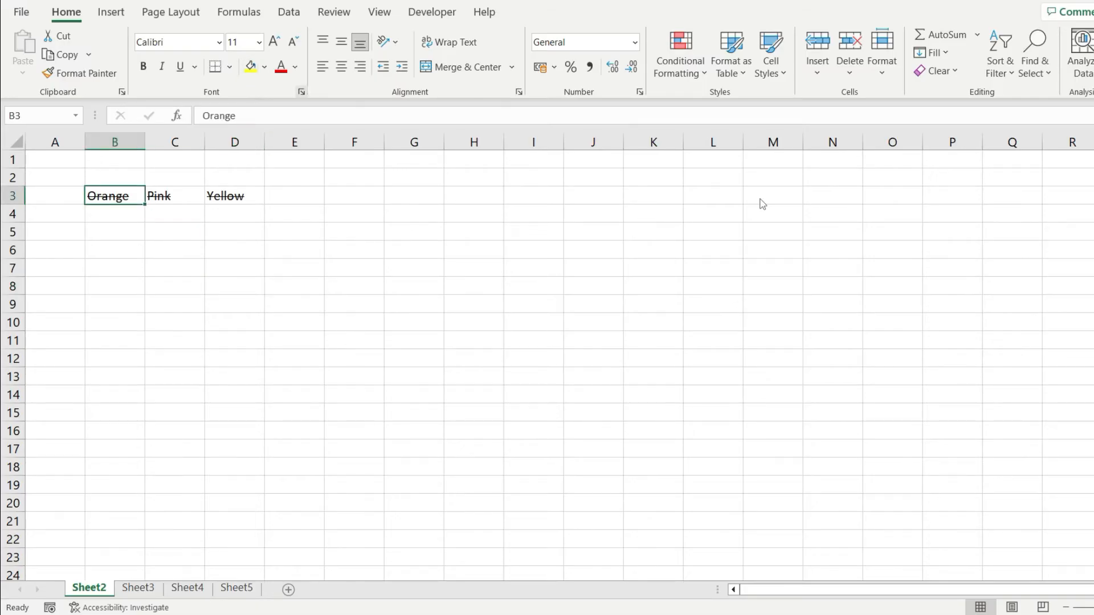
{"action": "left_click", "coordinate": [301, 91]}
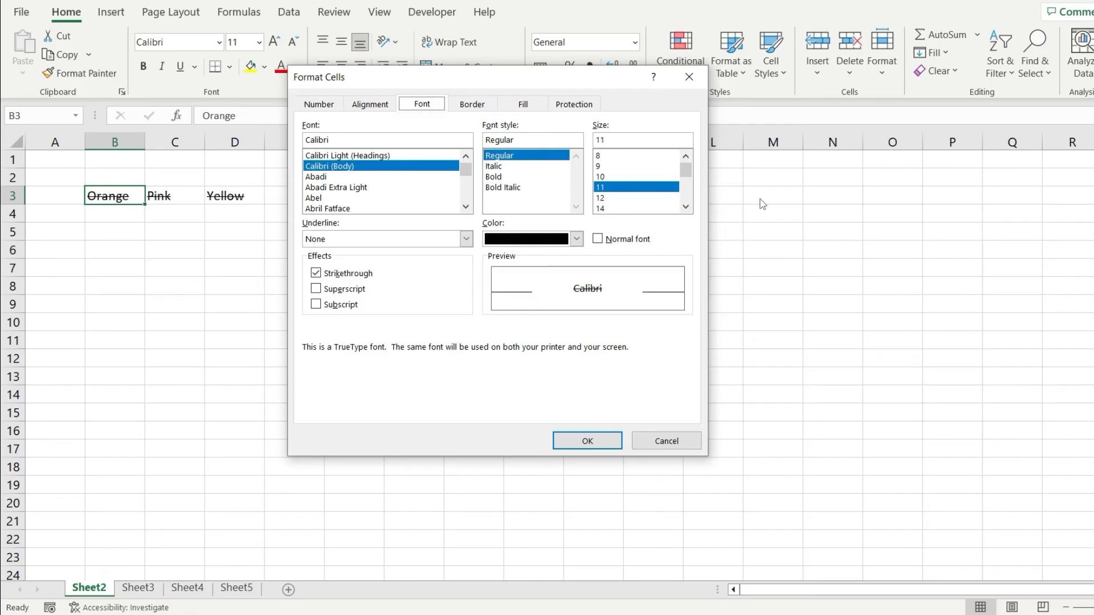
{"action": "left_click", "coordinate": [316, 272]}
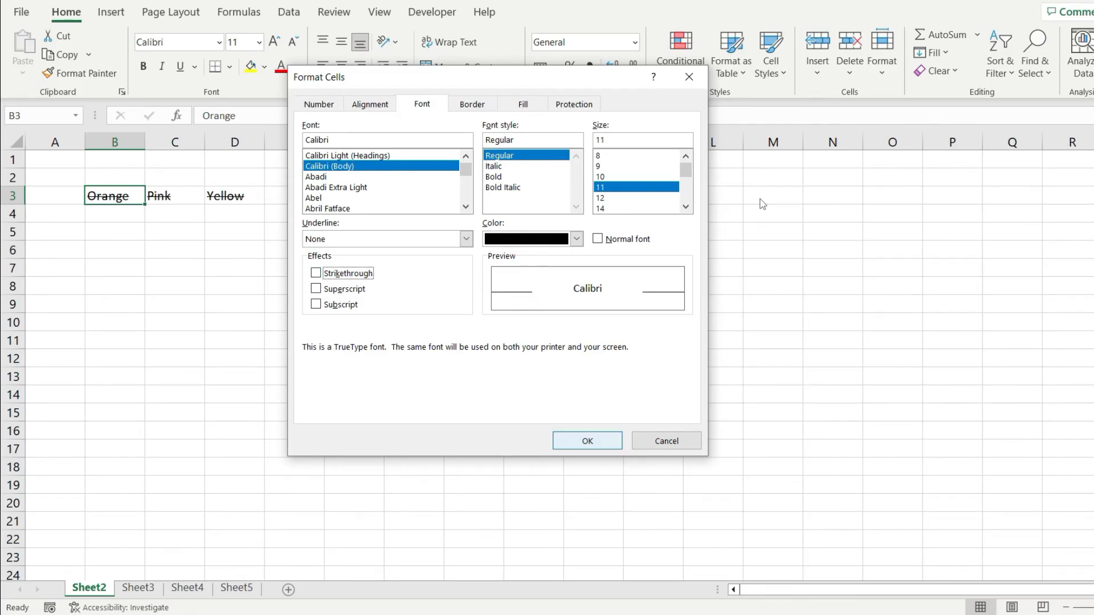